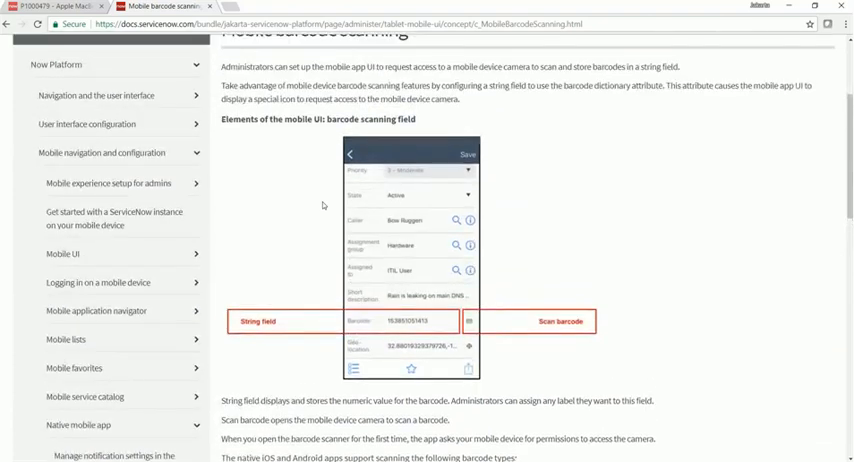
Scroll the P1000479 Apple MacBook Pro 15" hardware asset form to view the Bar Code field.
{"action": "scroll", "scroll_direction": "up", "scroll_amount": 3}
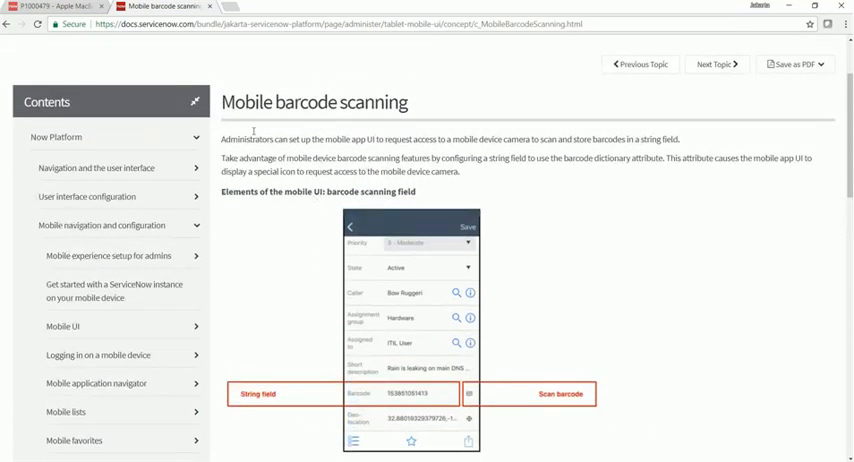
{"action": "scroll", "scroll_direction": "down", "scroll_amount": 3}
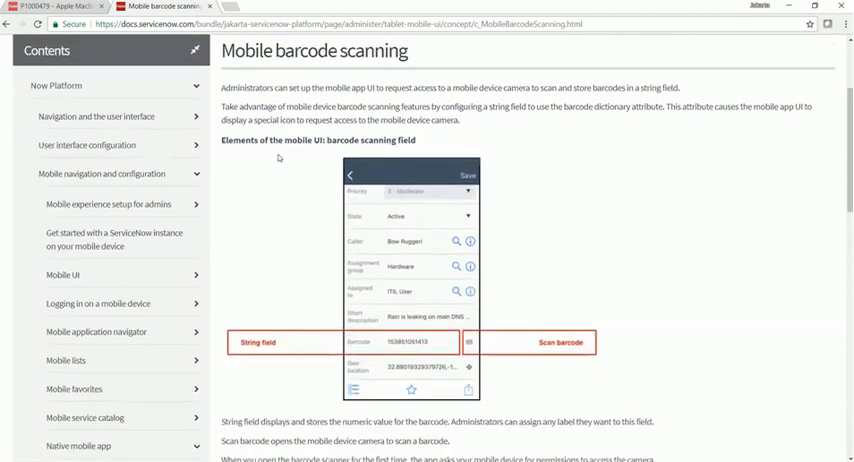
{"action": "scroll", "scroll_direction": "down", "scroll_amount": 3}
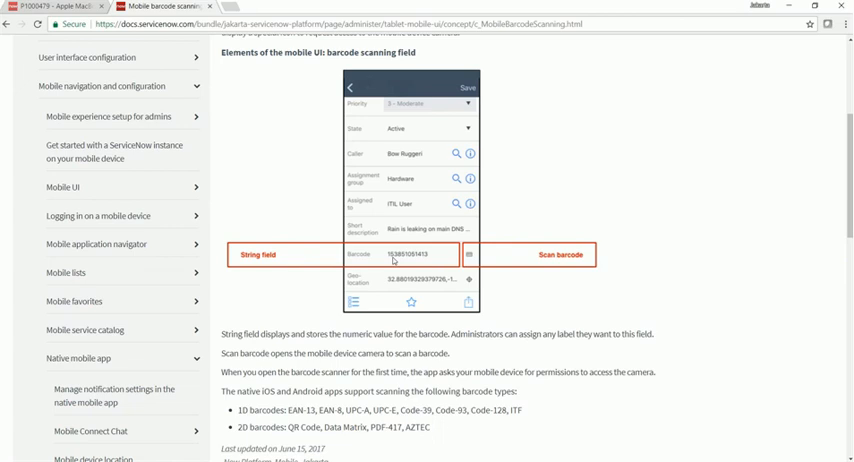
{"action": "mouse_move", "coordinate": [440, 190]}
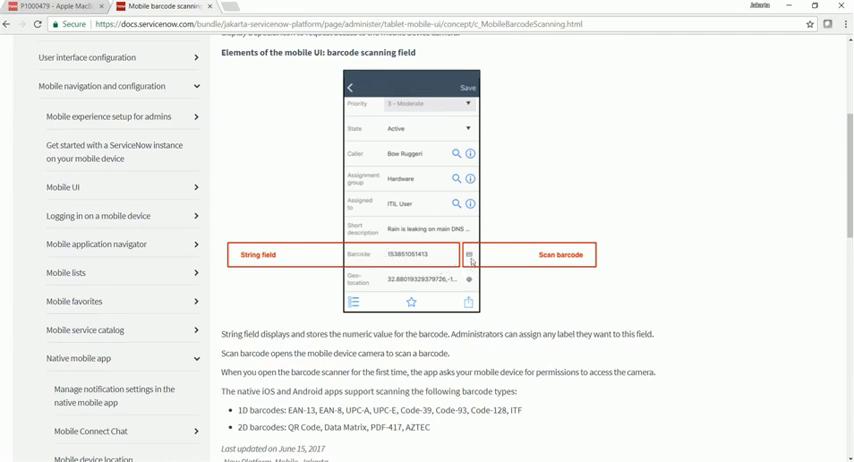
{"action": "mouse_move", "coordinate": [466, 284]}
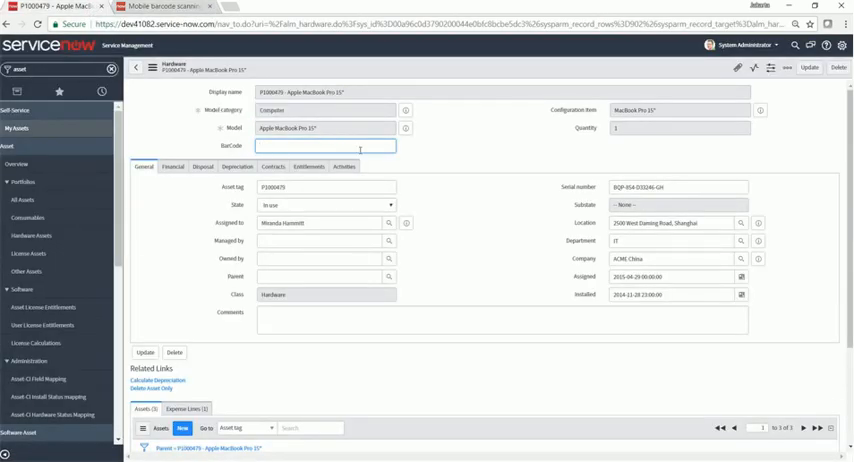
{"action": "mouse_move", "coordinate": [466, 208]}
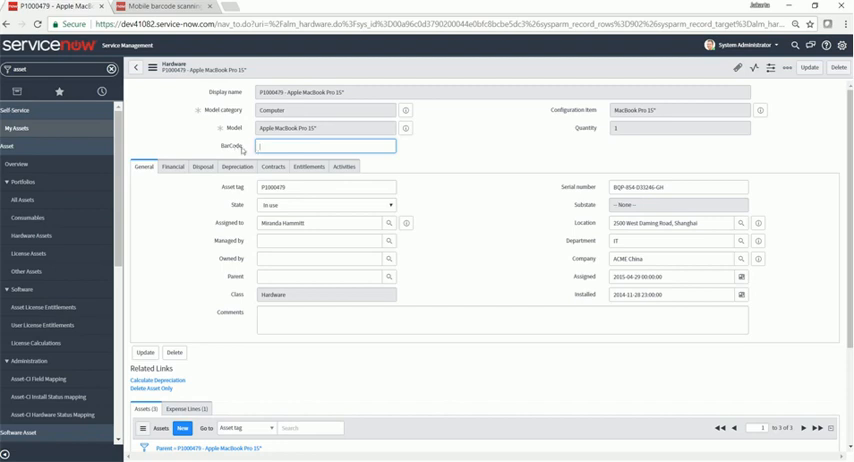
Configure the Bar Code field's dictionary entry and show its Attributes related list.
{"action": "left_click", "coordinate": [324, 146]}
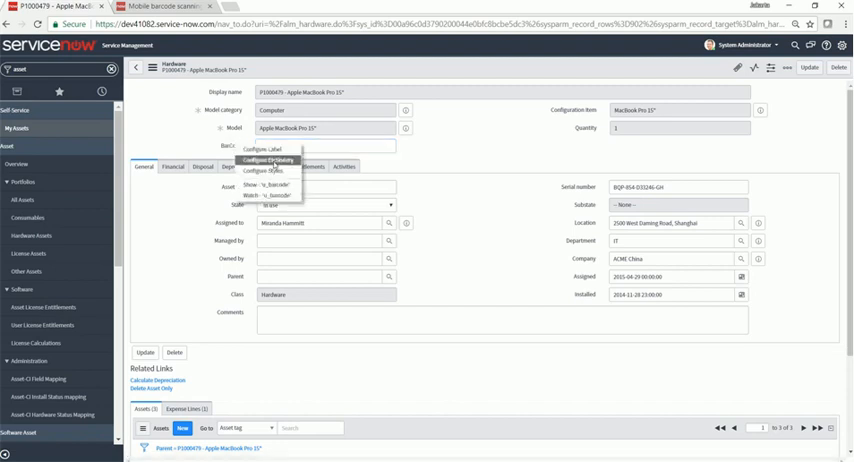
{"action": "mouse_move", "coordinate": [272, 160]}
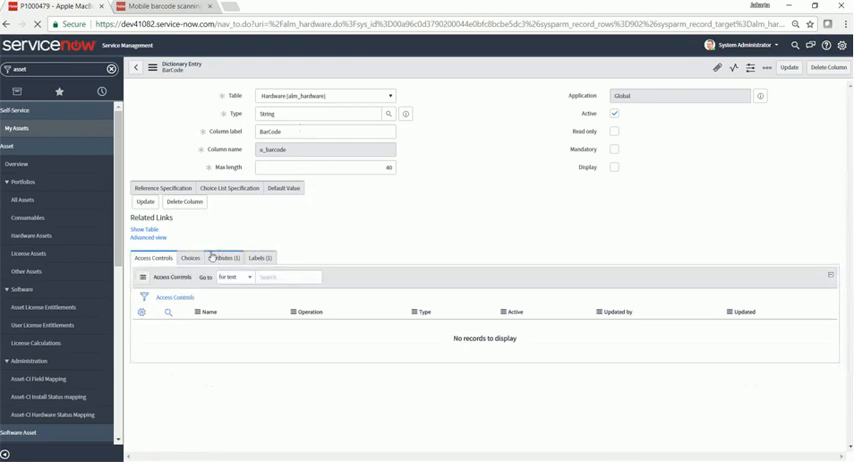
{"action": "left_click", "coordinate": [234, 344]}
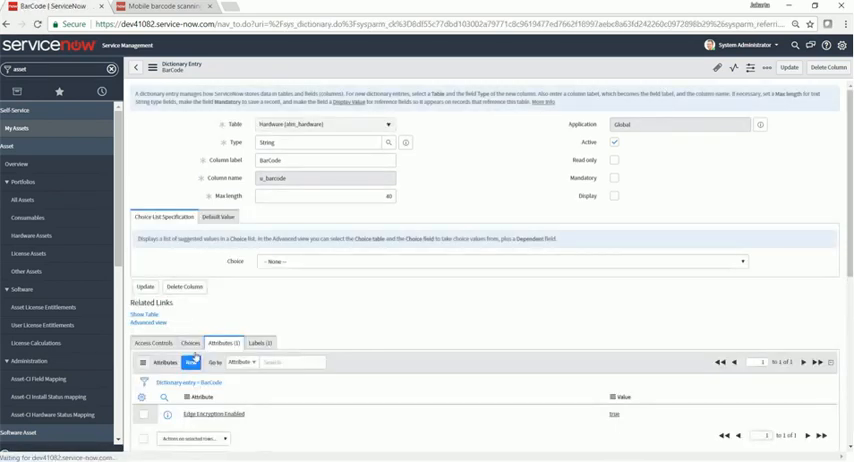
{"action": "scroll", "scroll_direction": "down", "scroll_amount": 3}
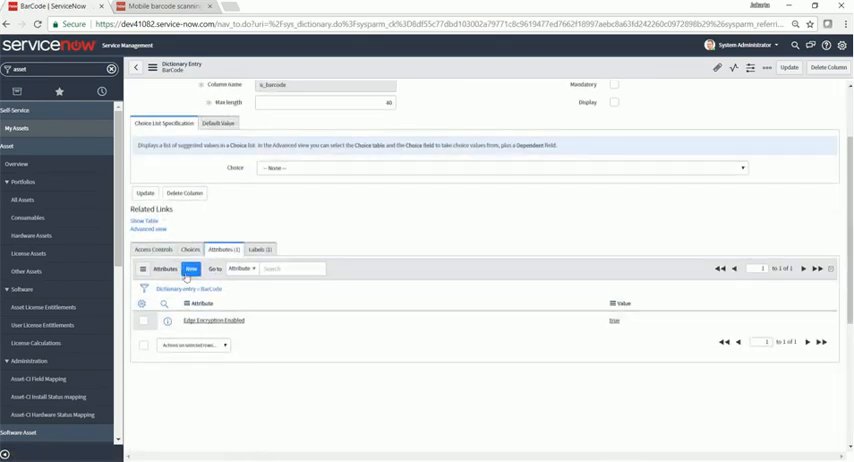